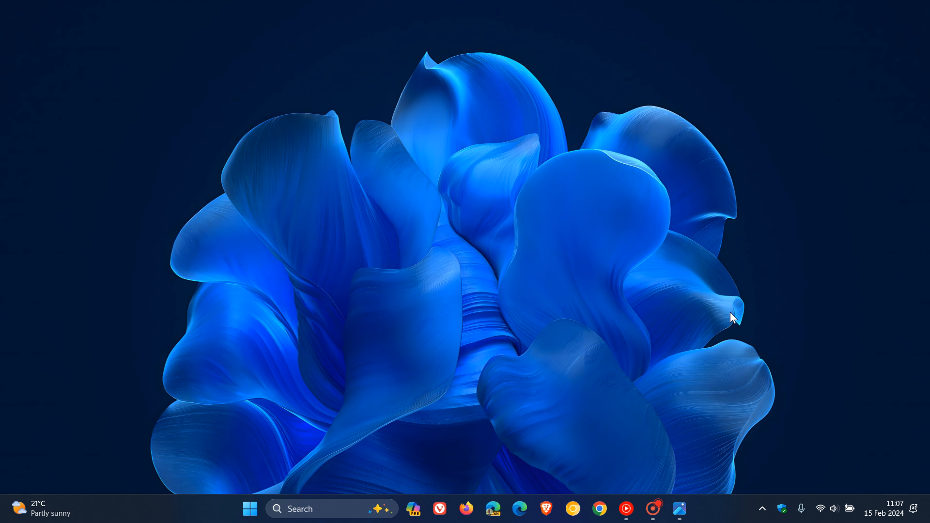
mouse_move(605, 310)
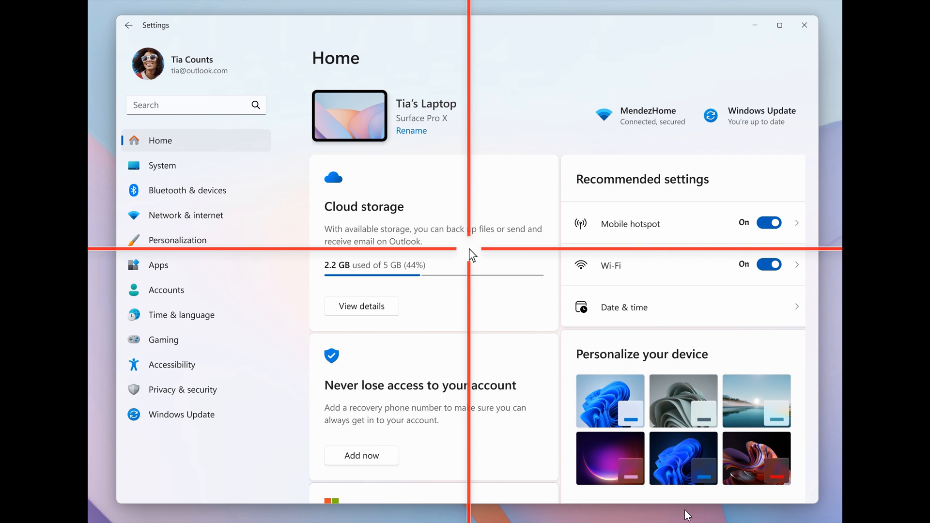
mouse_move(696, 512)
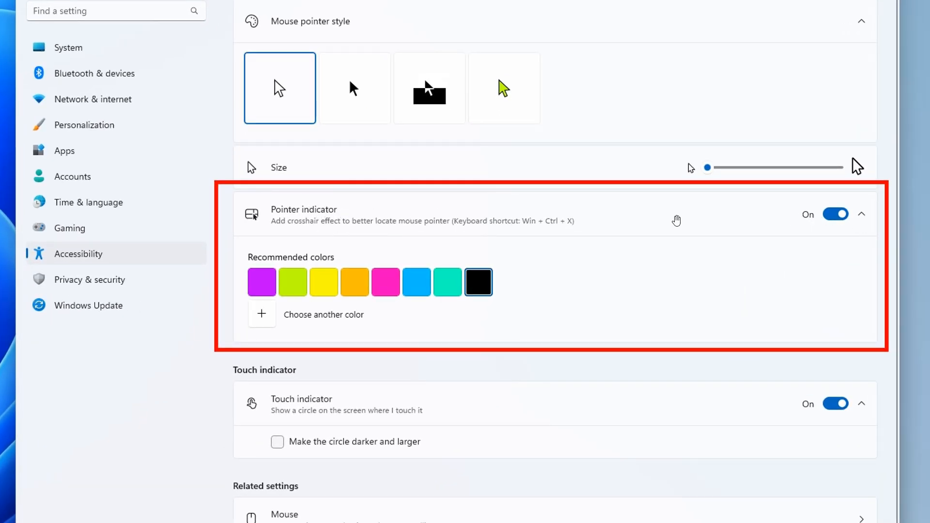
mouse_move(771, 301)
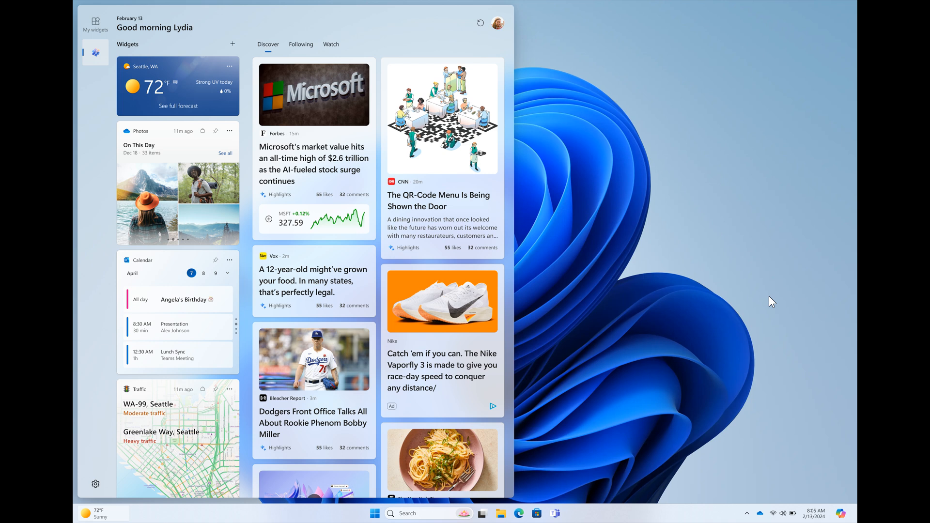
mouse_move(750, 302)
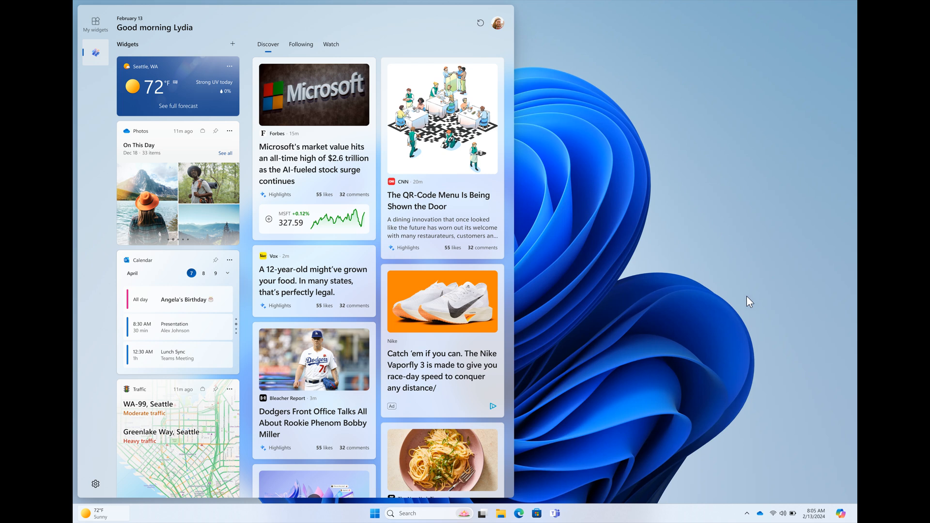
mouse_move(83, 32)
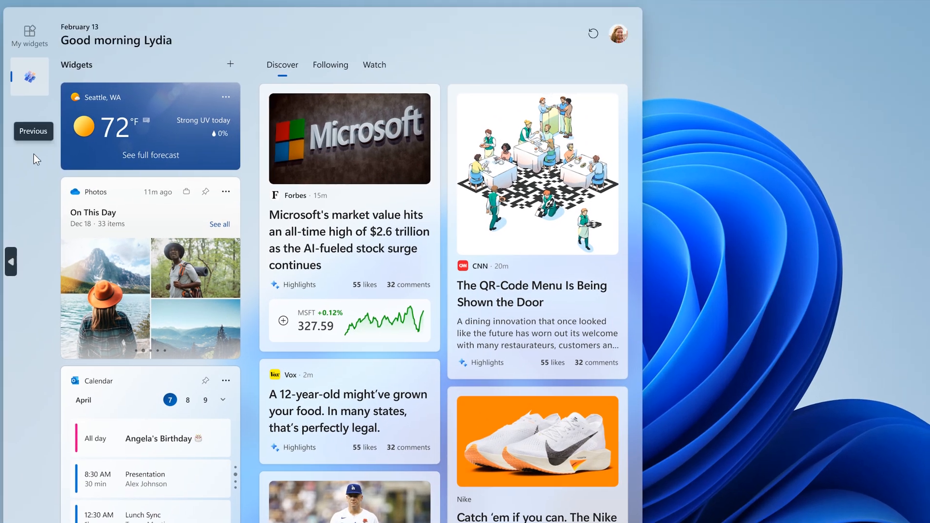
mouse_move(39, 195)
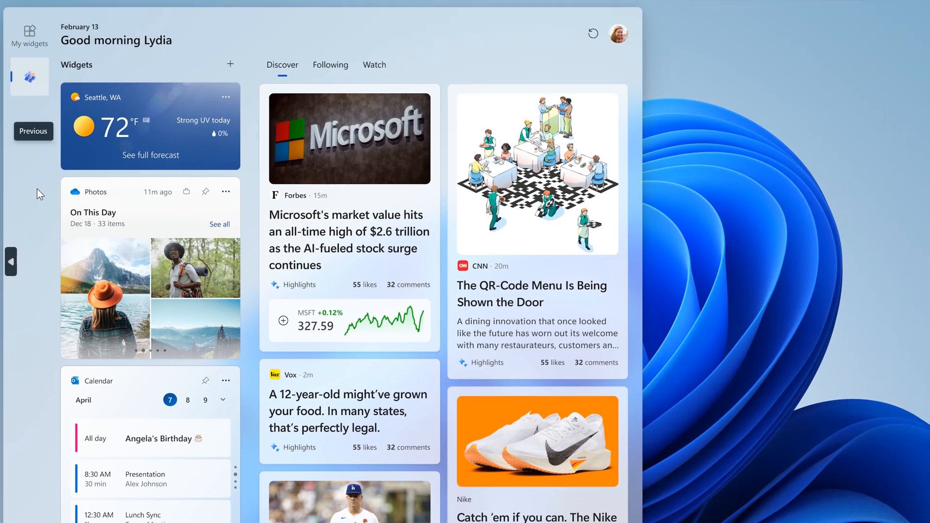
mouse_move(792, 214)
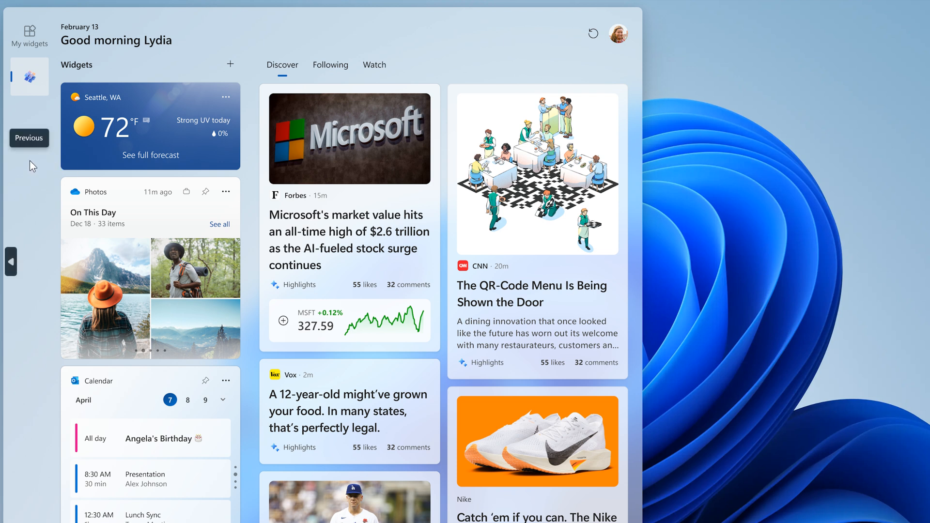
mouse_move(627, 188)
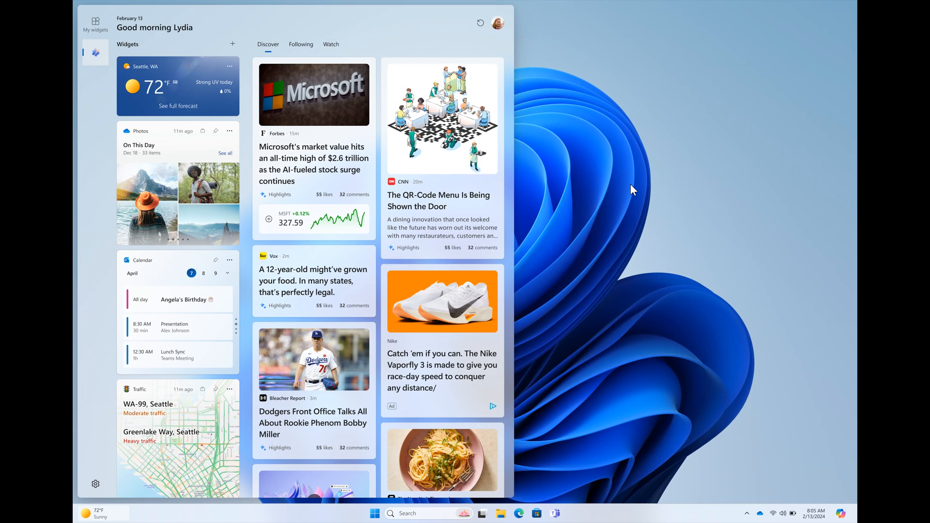
mouse_move(325, 153)
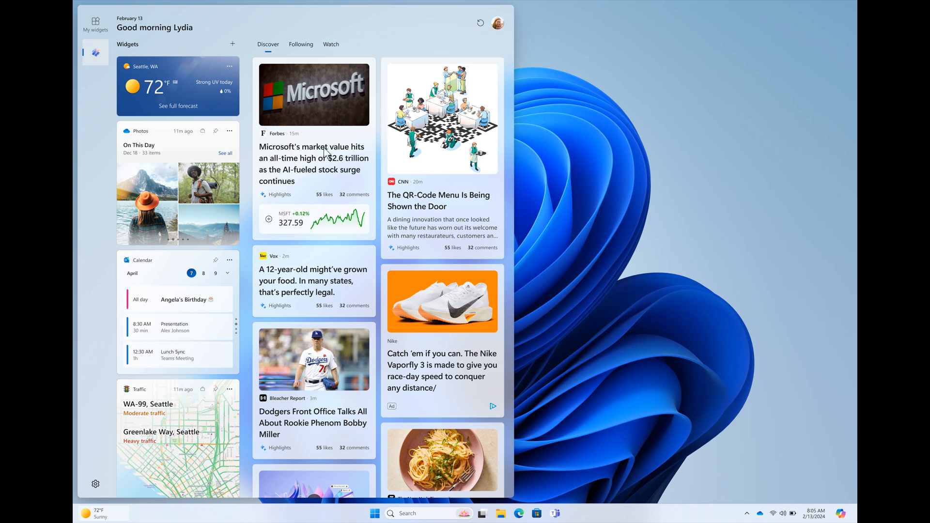
mouse_move(660, 214)
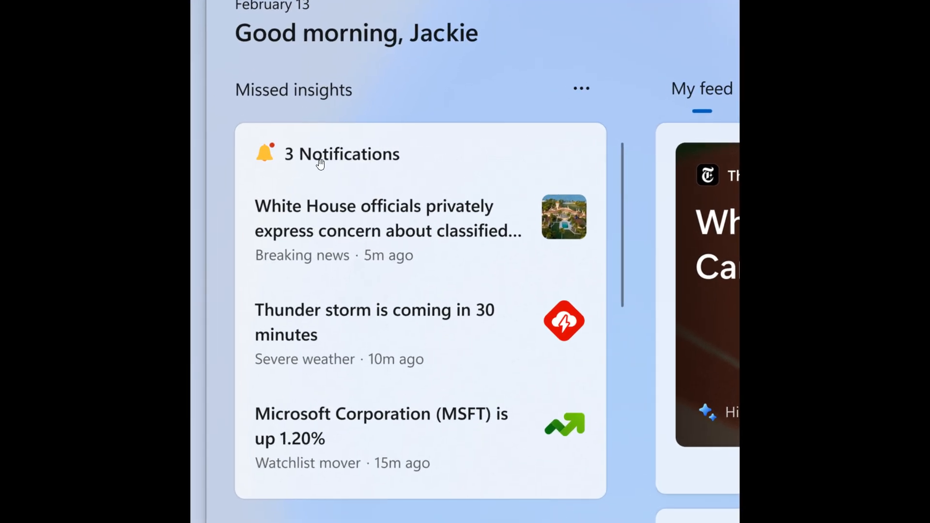
mouse_move(352, 159)
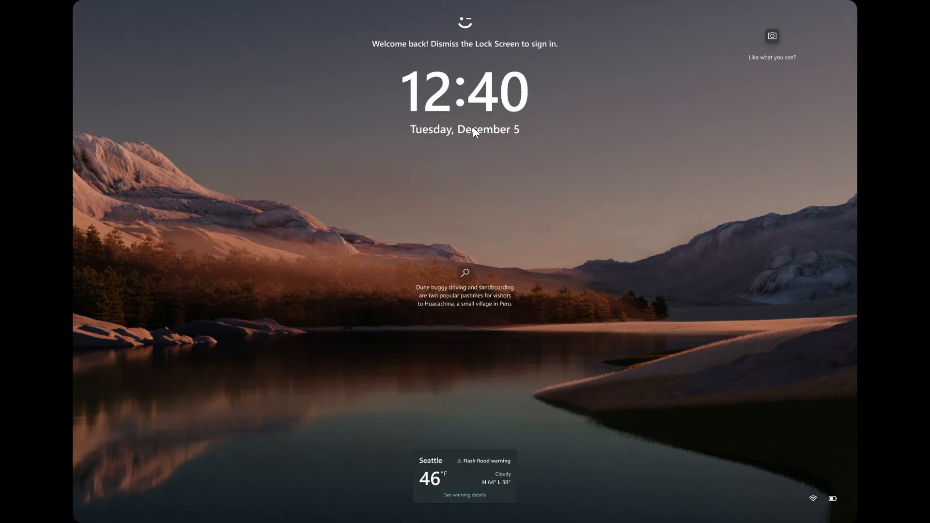
mouse_move(647, 233)
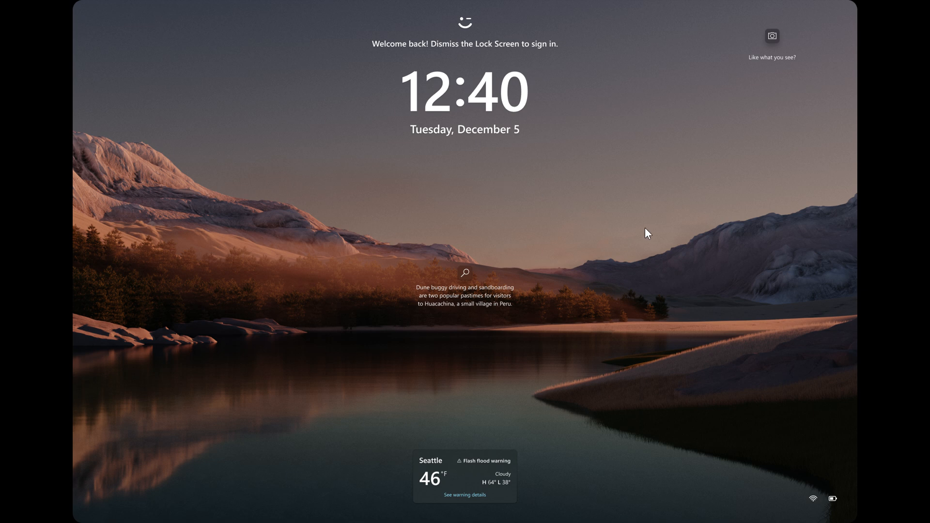
mouse_move(651, 410)
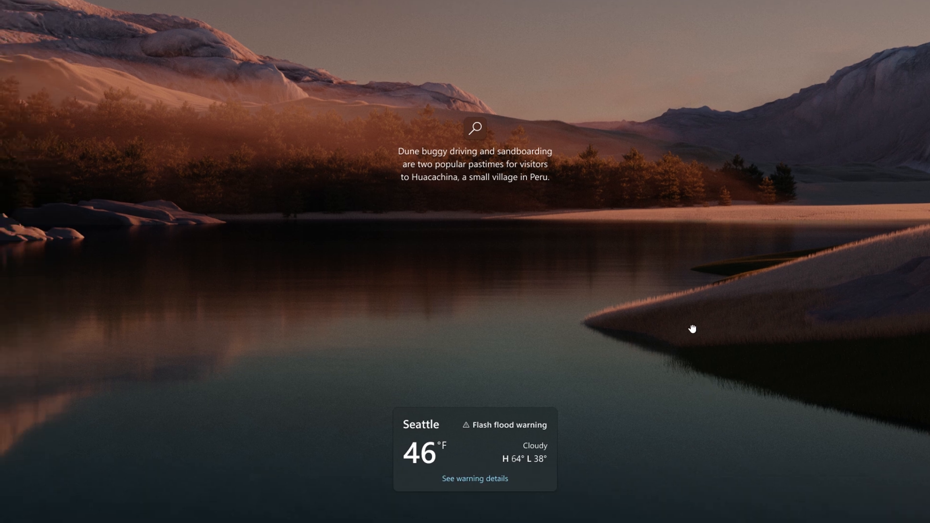
mouse_move(686, 330)
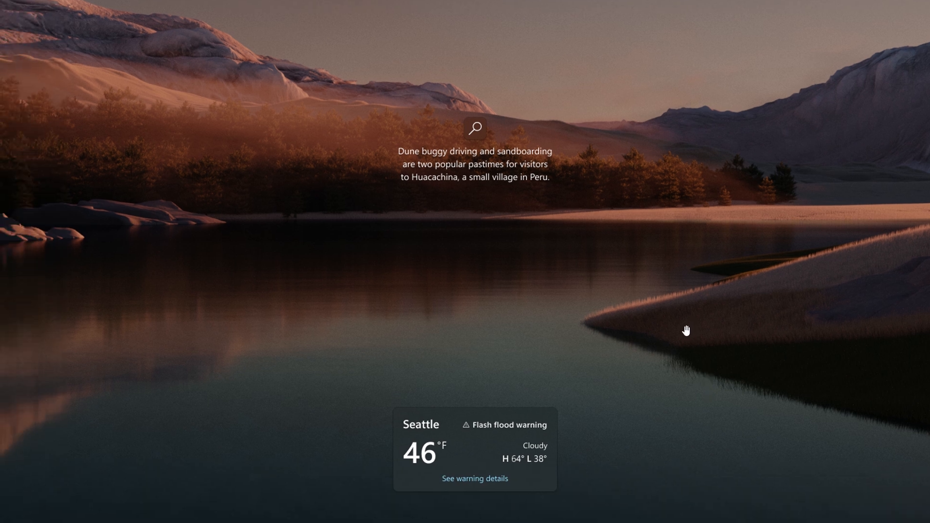
mouse_move(658, 430)
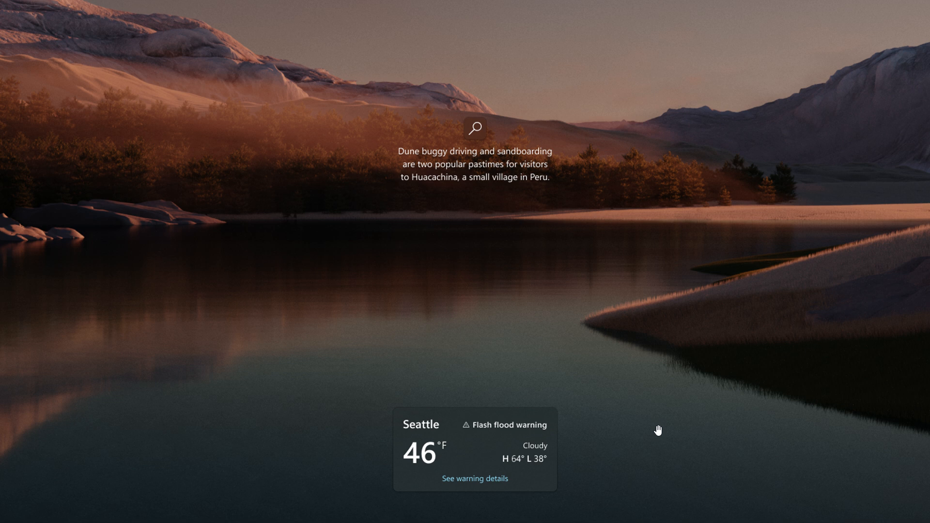
mouse_move(697, 357)
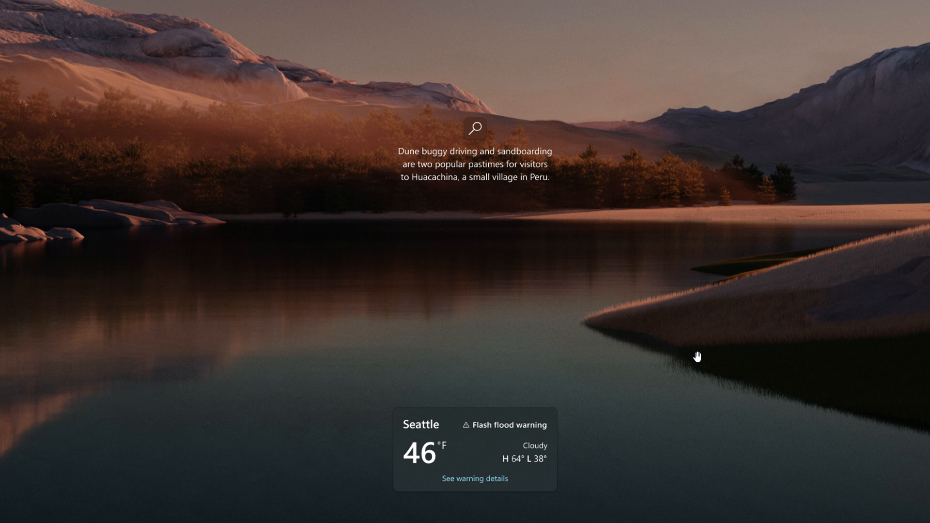
scroll("up", 3)
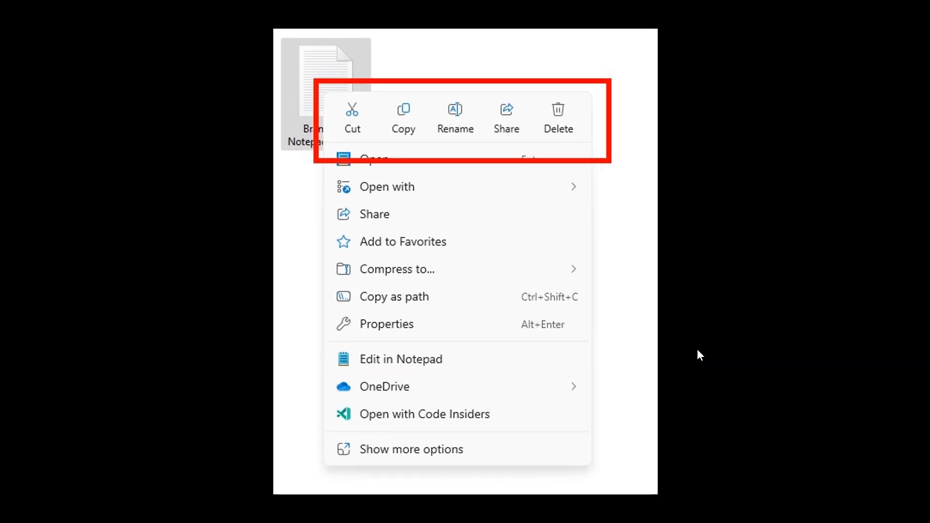
mouse_move(362, 112)
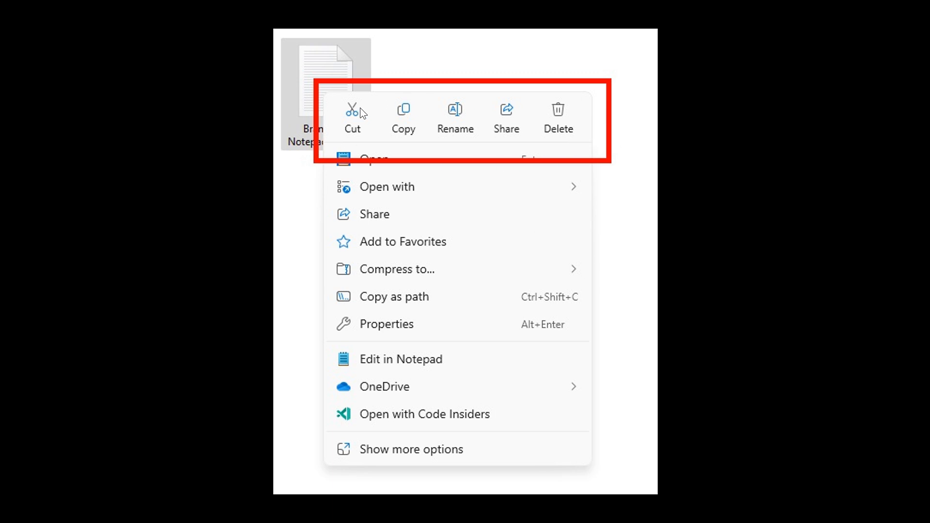
mouse_move(486, 139)
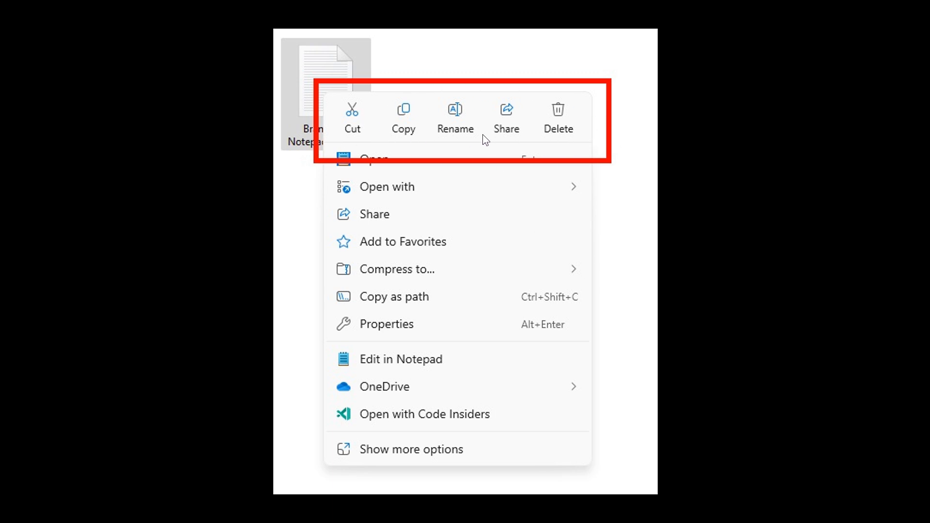
mouse_move(777, 226)
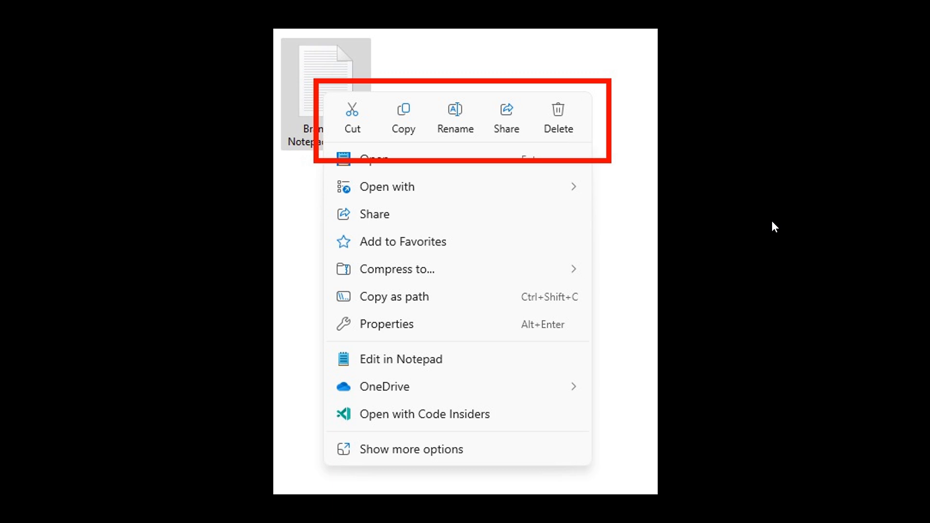
mouse_move(402, 114)
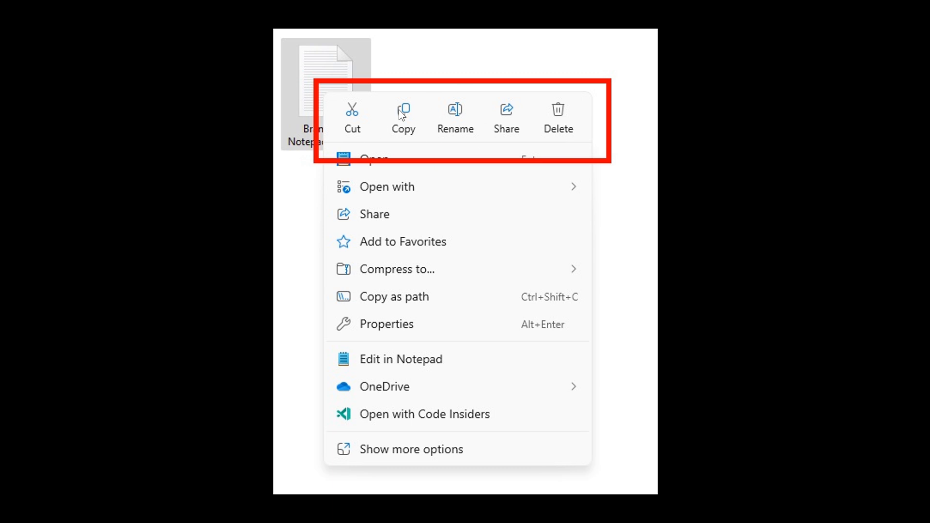
mouse_move(373, 141)
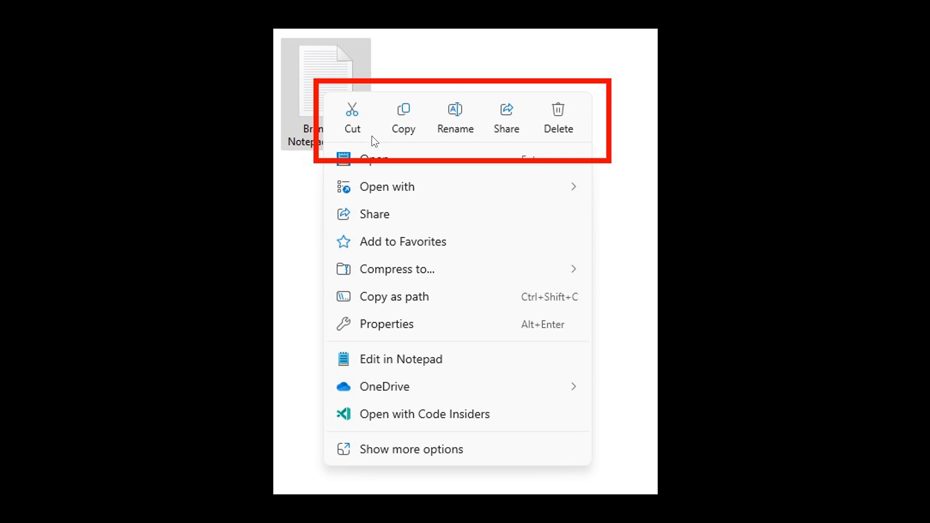
mouse_move(421, 141)
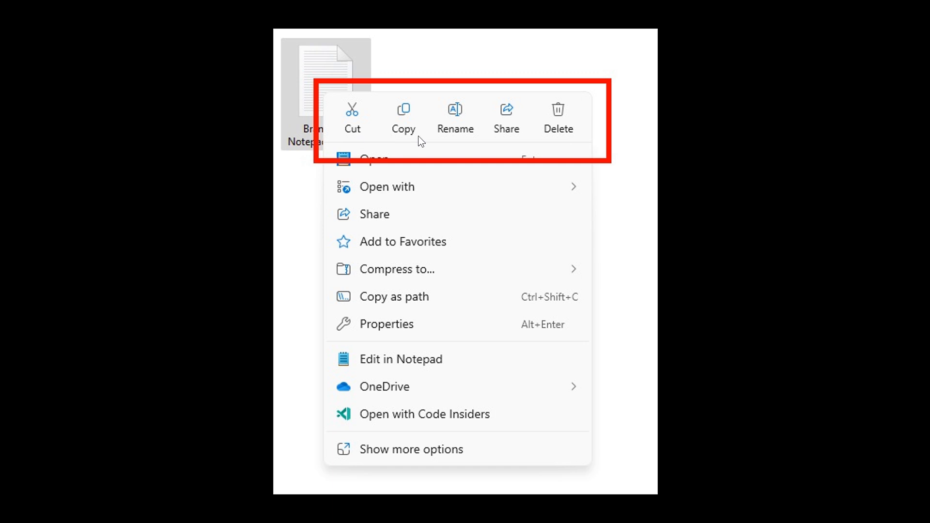
mouse_move(598, 123)
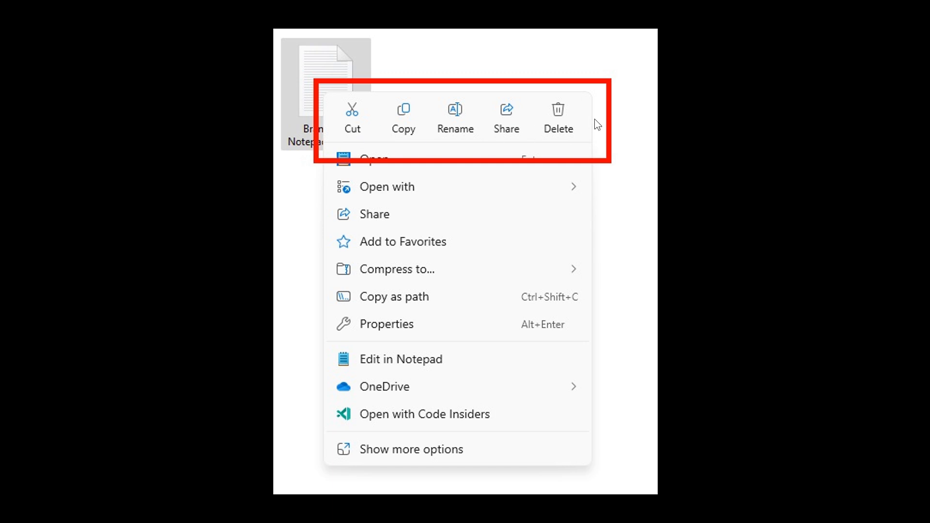
mouse_move(393, 141)
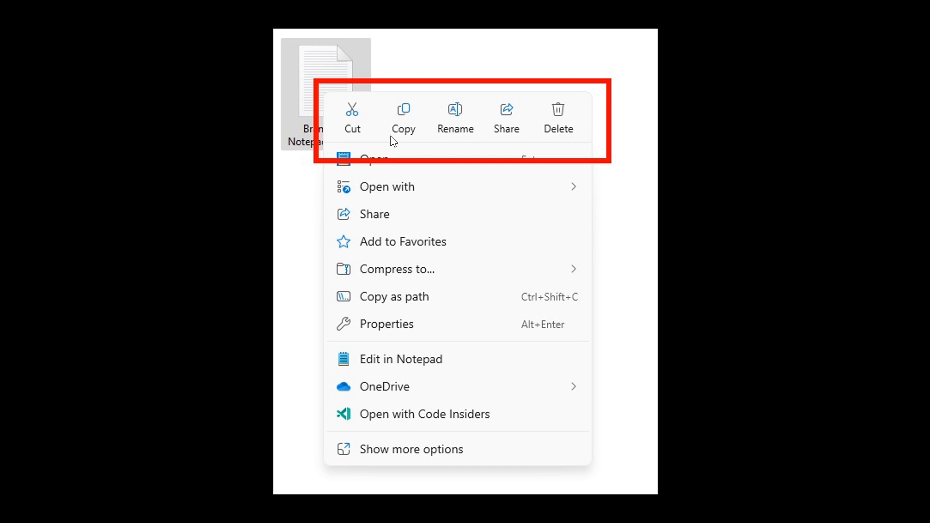
mouse_move(558, 134)
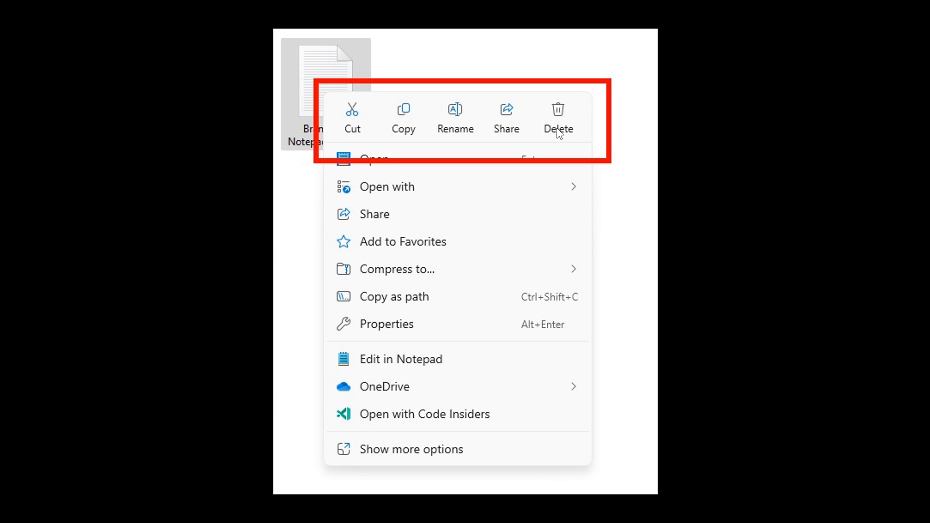
mouse_move(791, 193)
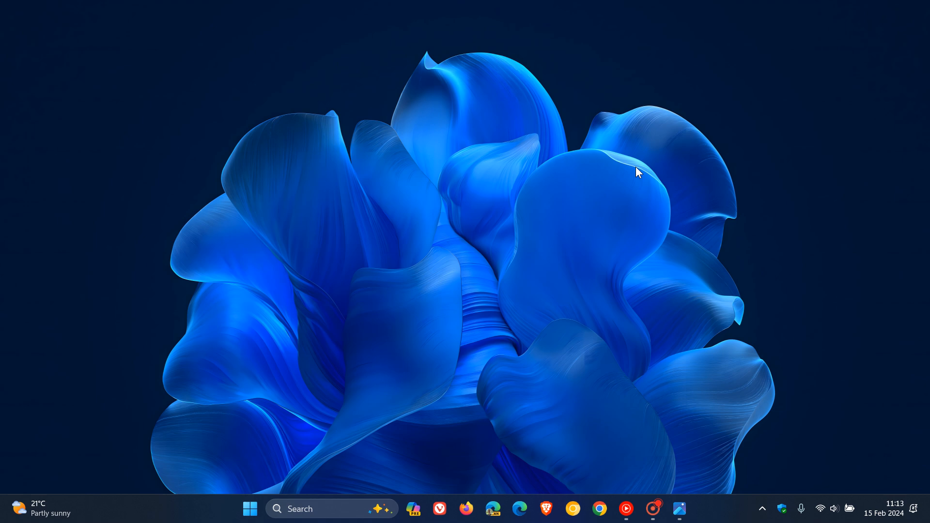
mouse_move(605, 193)
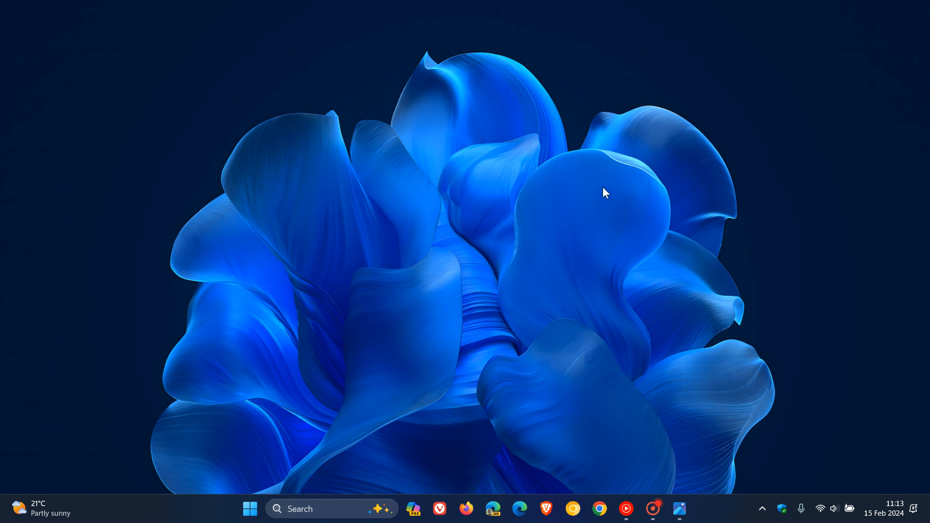